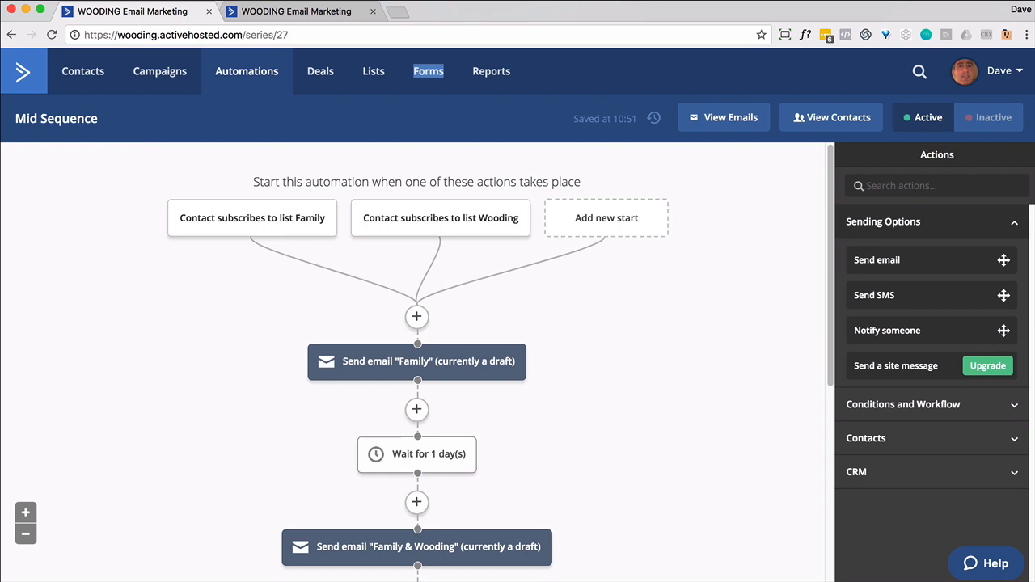
# Open the add-action chooser between steps of the Mid Sequence automation.
pyautogui.click(415, 317)
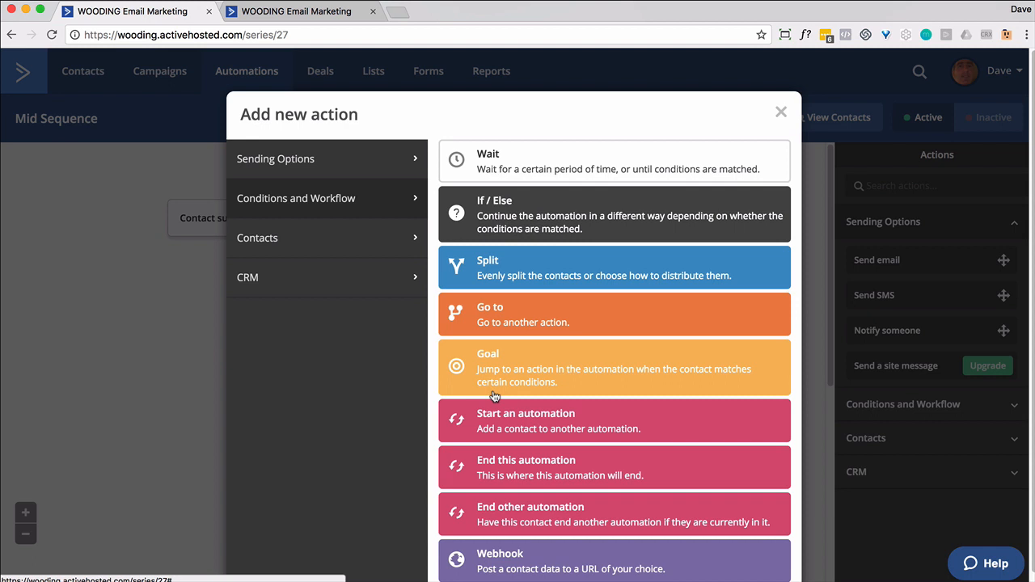
pyautogui.click(781, 111)
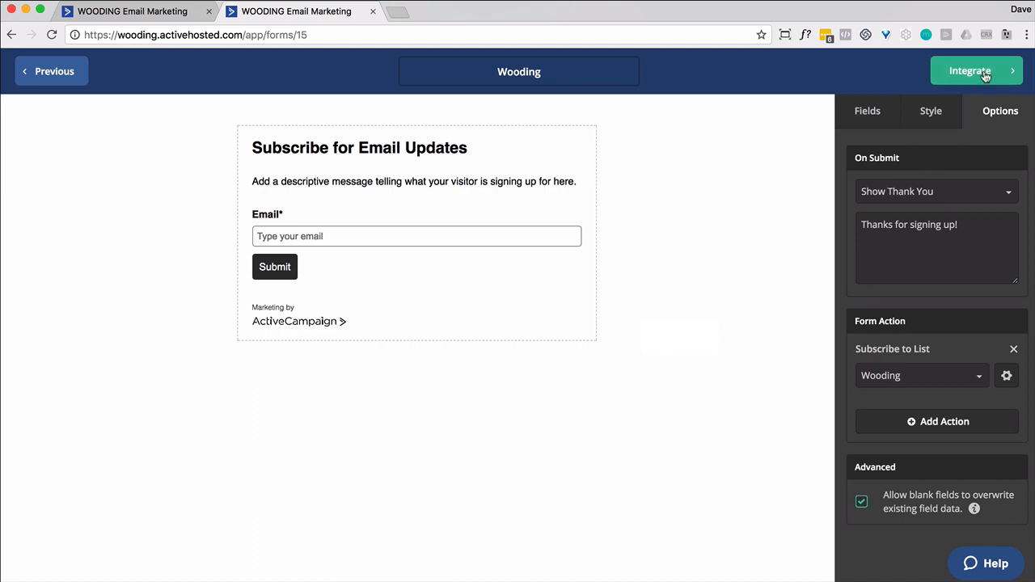
# Open the Wooding form's Integrate options and launch its hosted form page.
pyautogui.click(976, 70)
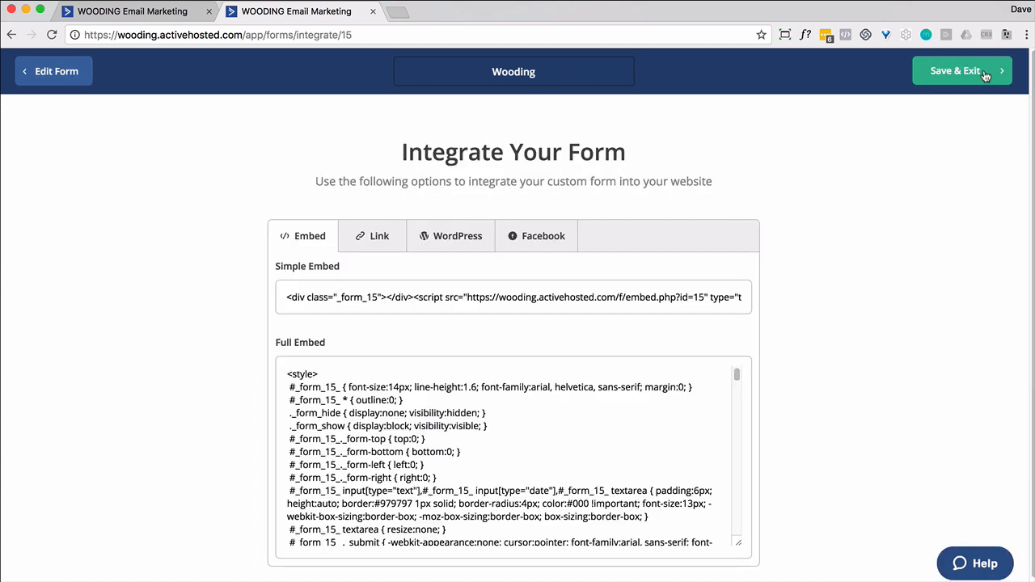
pyautogui.click(988, 281)
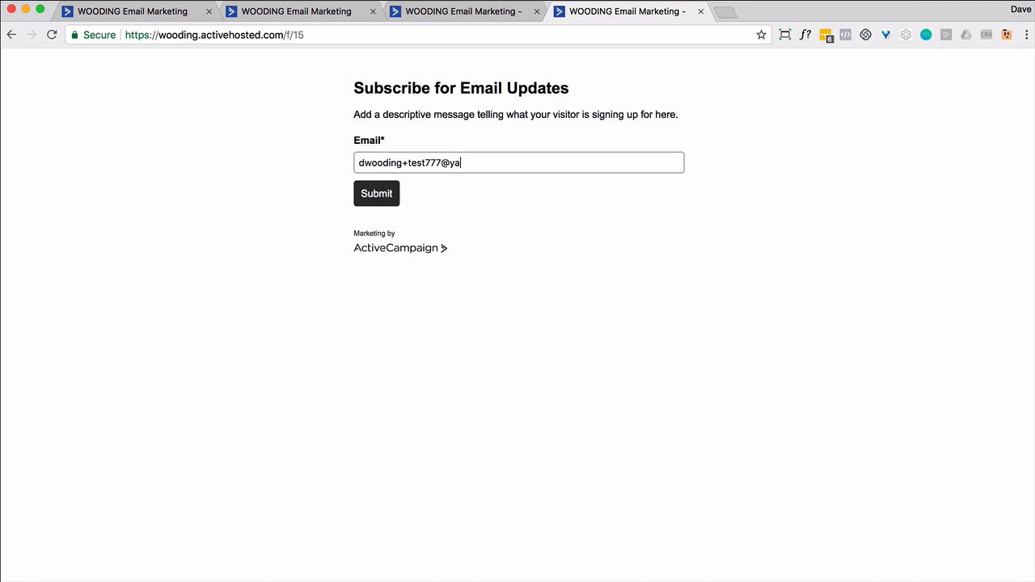
# Submit the test email through the hosted Wooding form.
pyautogui.click(121, 11)
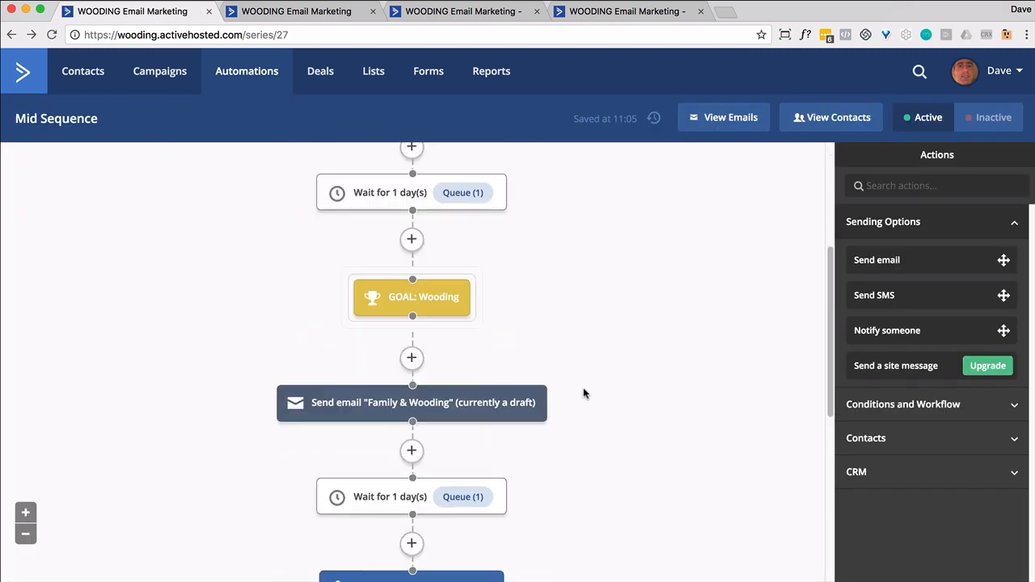